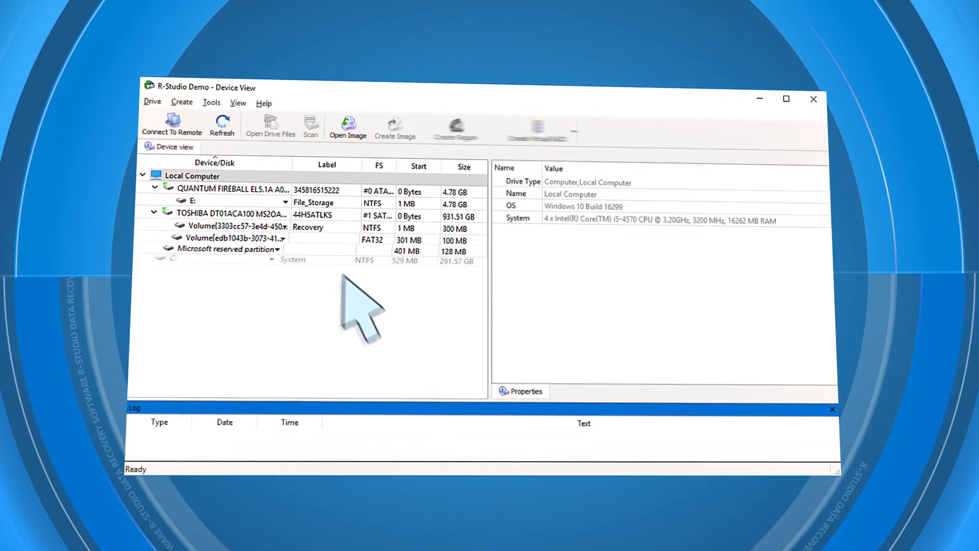
Open the QUANTUM FIREBALL disk's volume E: file listing and pick easychair.docx
{"action": "left_click", "coordinate": [225, 191]}
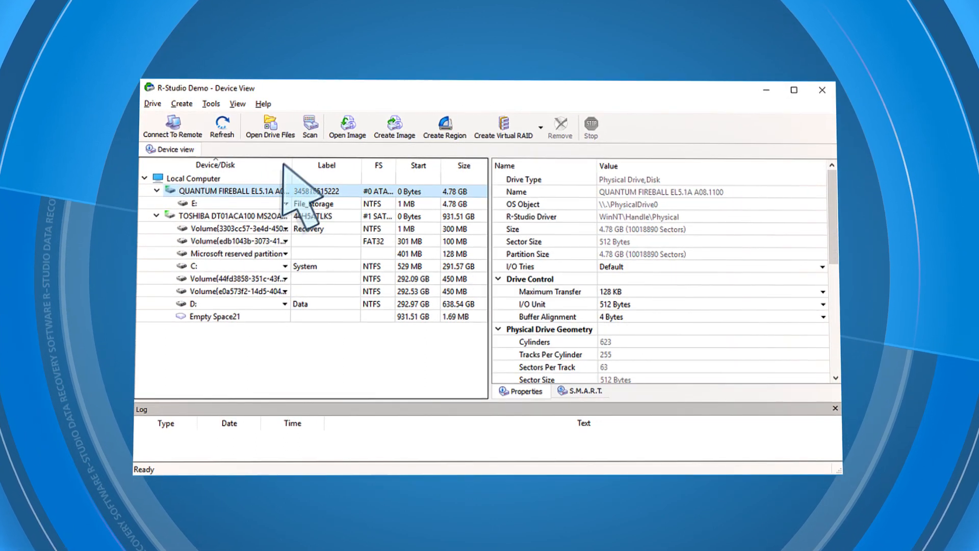
{"action": "left_click", "coordinate": [310, 127]}
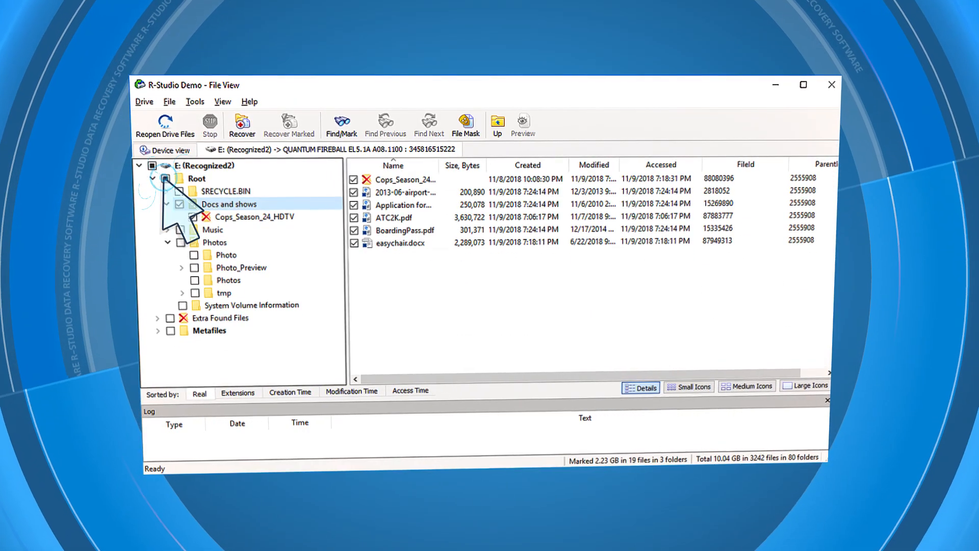
{"action": "left_click", "coordinate": [400, 243]}
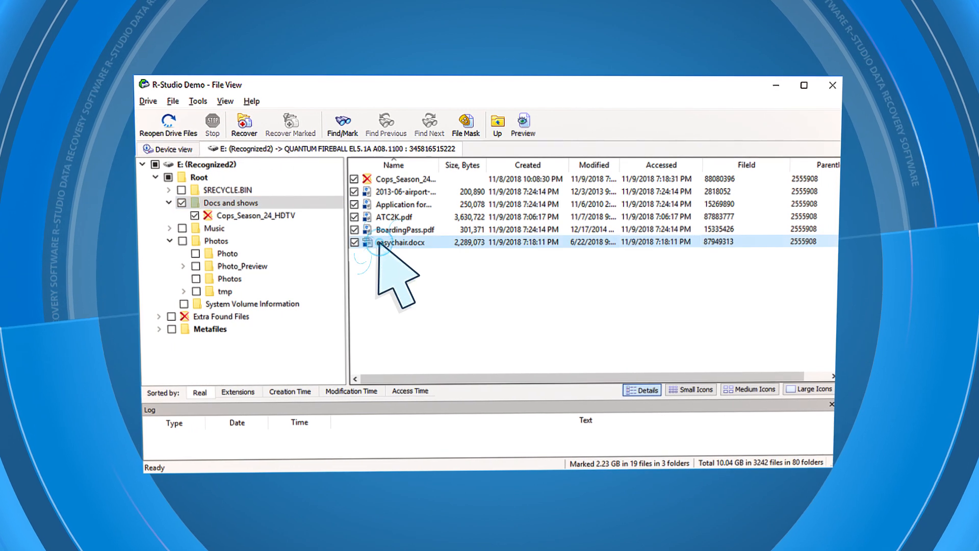
Preview easychair.docx in the viewer, scroll through it, then close it
{"action": "double_click", "coordinate": [399, 243]}
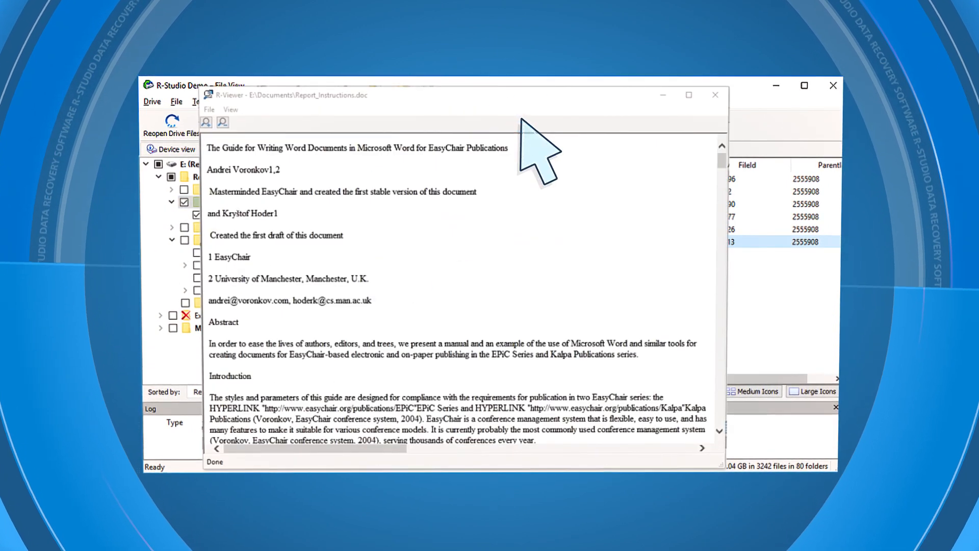
{"action": "scroll", "scroll_direction": "down", "scroll_amount": 3}
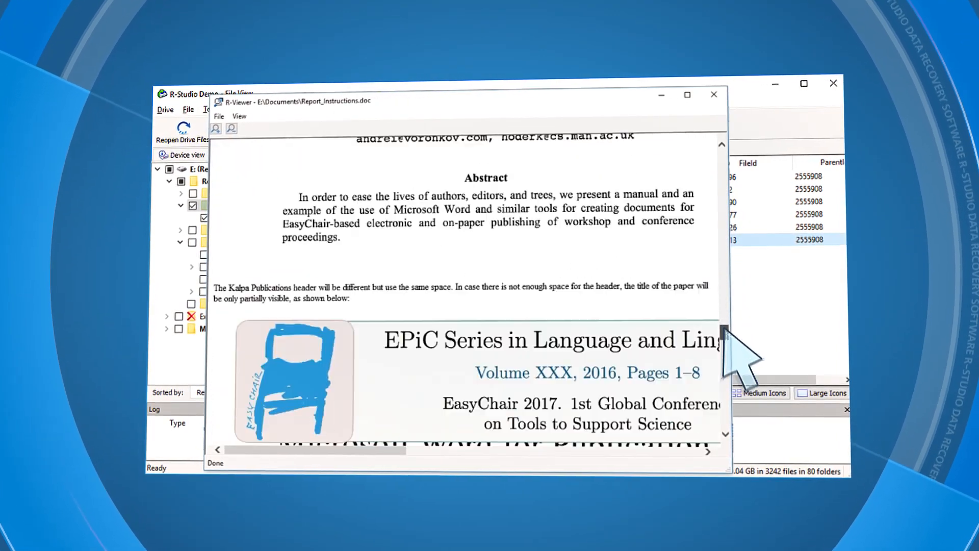
{"action": "left_click", "coordinate": [713, 94]}
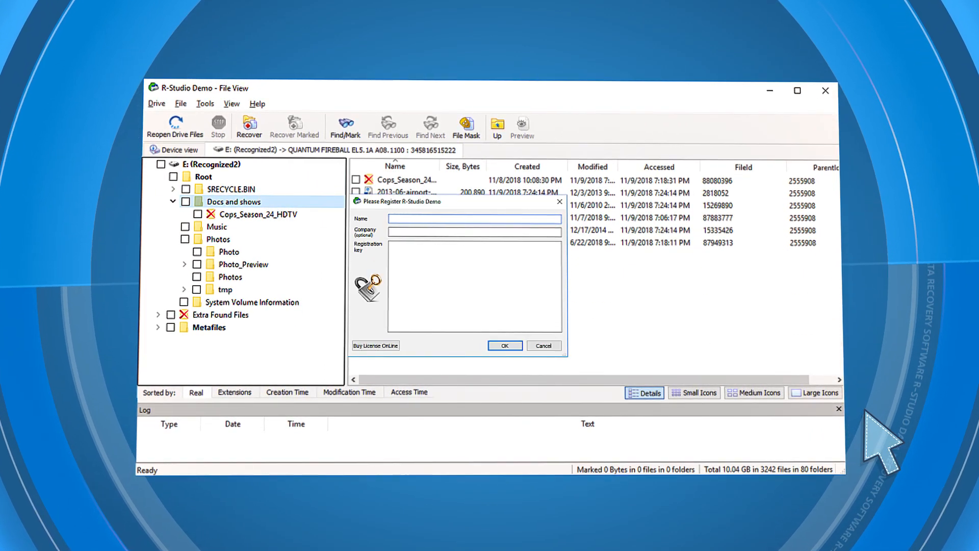
Register the demo under the name 'John S' with the license key to unlock the Network edition
{"action": "type", "text": "John Smith"}
{"action": "left_click", "coordinate": [474, 231]}
{"action": "type", "text": "Buena Vista"}
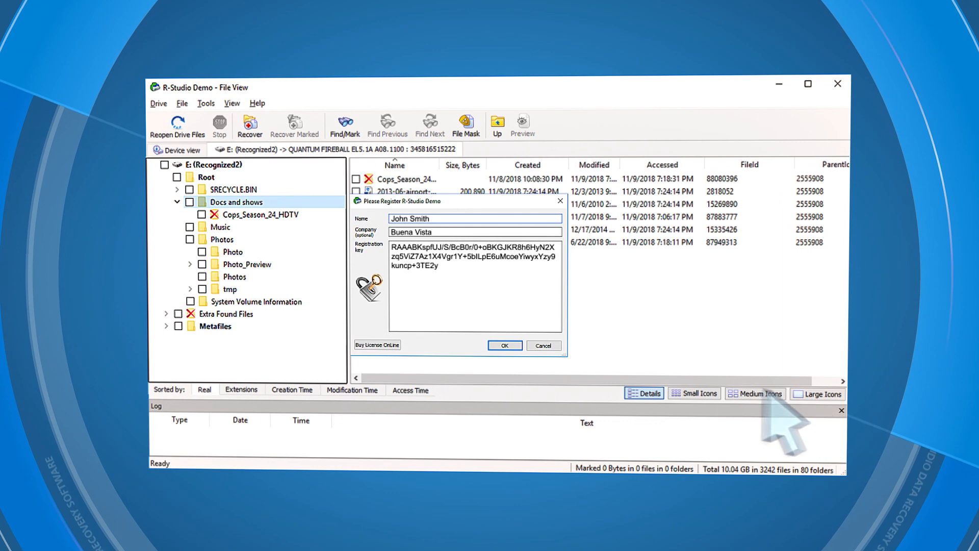
{"action": "left_click", "coordinate": [504, 346]}
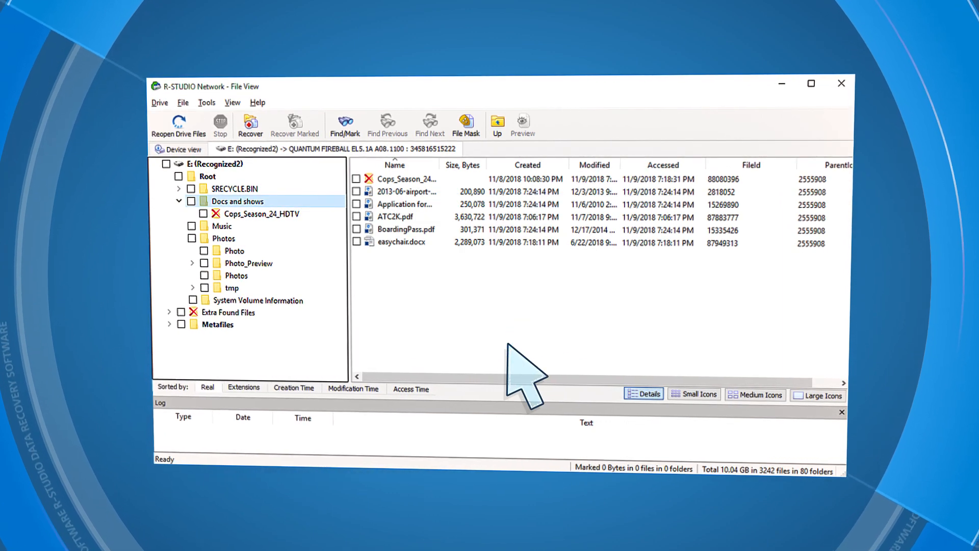
Mark the Root folder and recover its files to D:\Recovered_Files\
{"action": "left_click", "coordinate": [250, 124]}
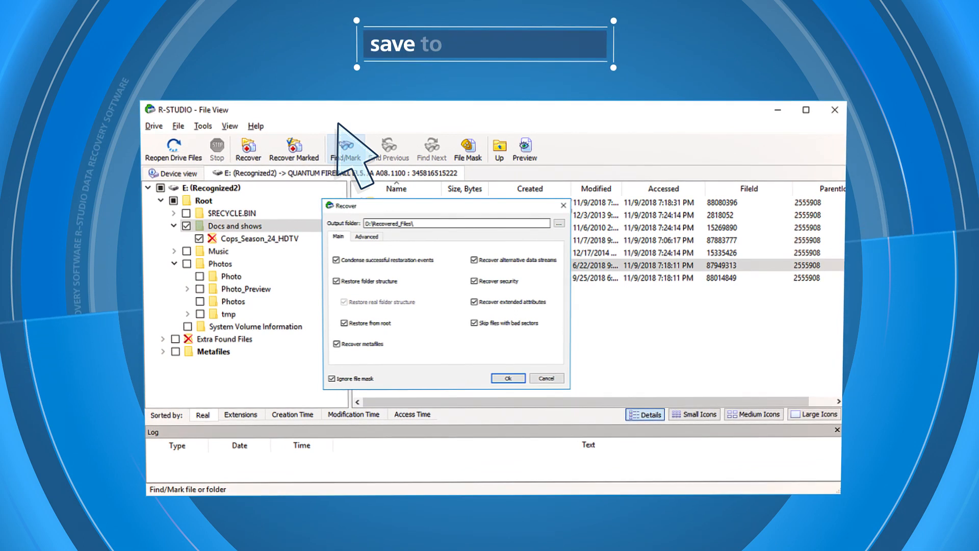
{"action": "left_click", "coordinate": [508, 379]}
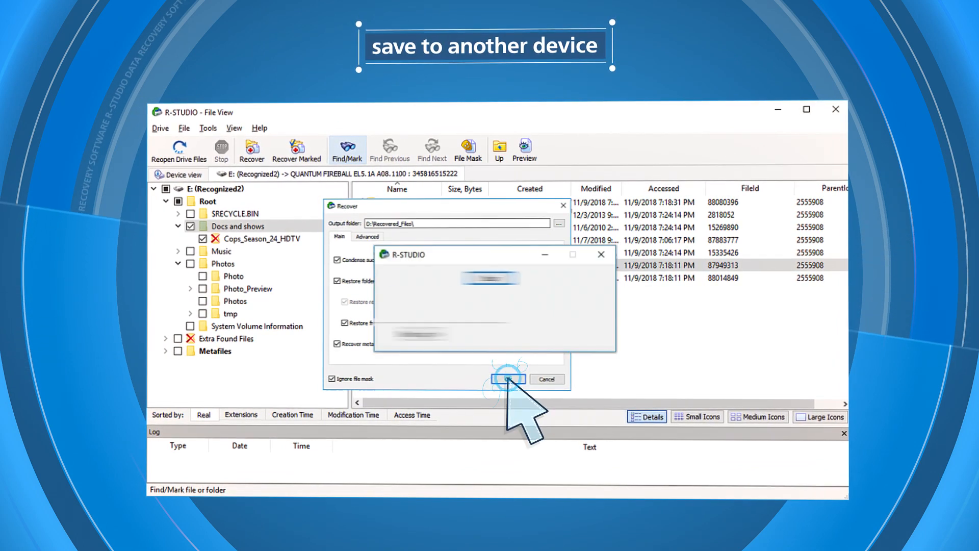
{"action": "left_click", "coordinate": [506, 380]}
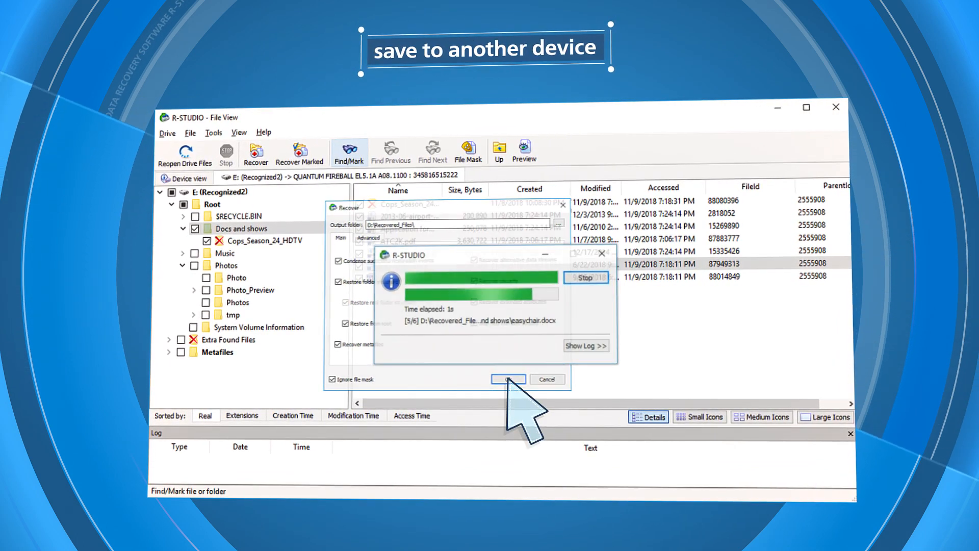